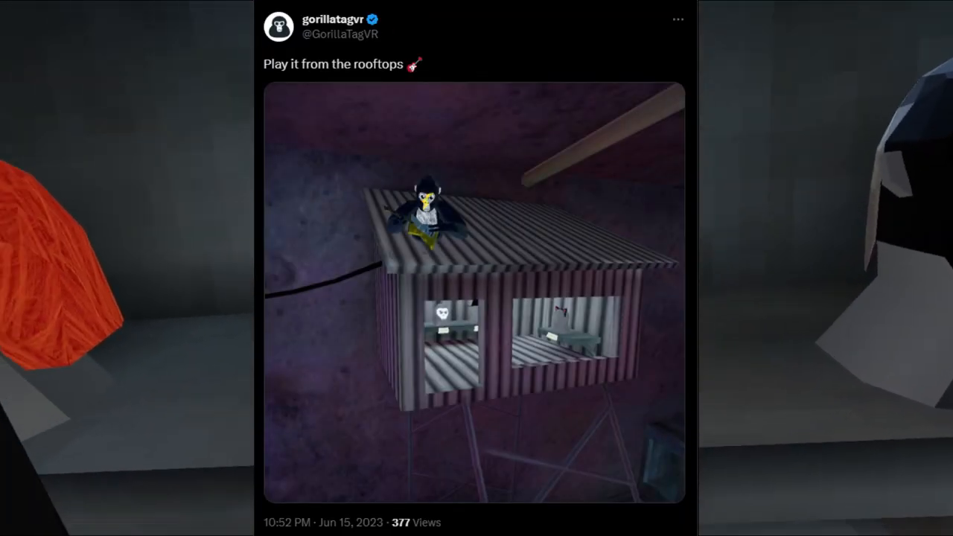
# Step: Browse the cosmetics shop past the wigs and add the lightning-bolt Face 2000 item to the cart
pyautogui.click(471, 300)
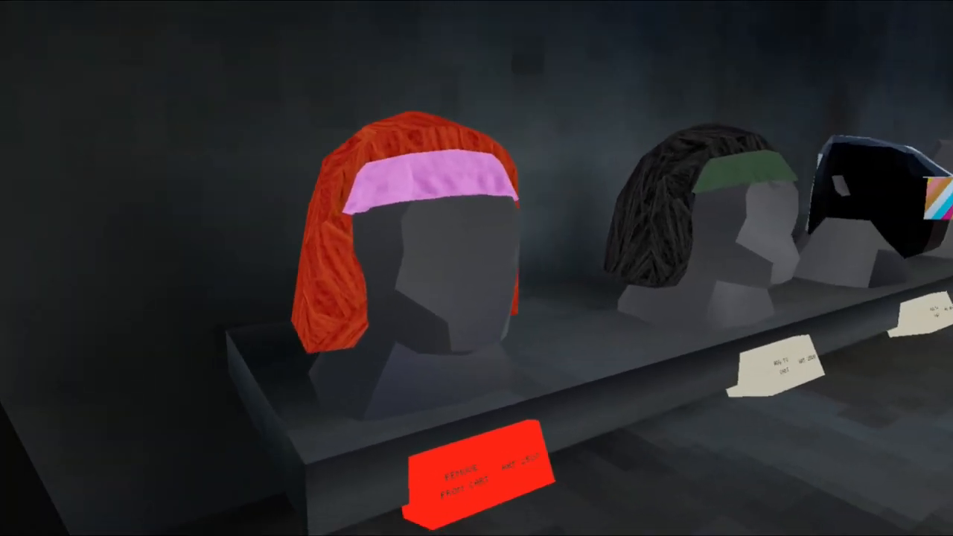
pyautogui.hscroll(3)
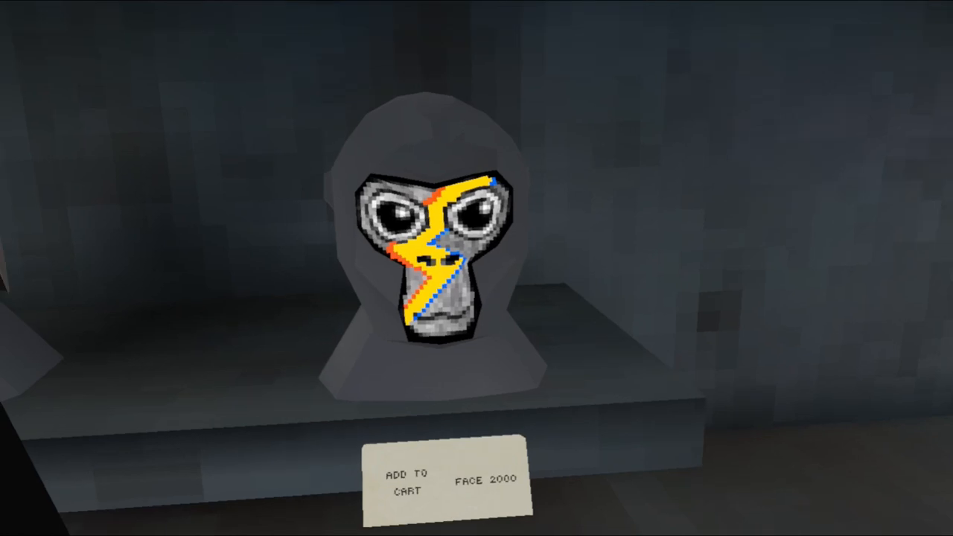
pyautogui.click(404, 484)
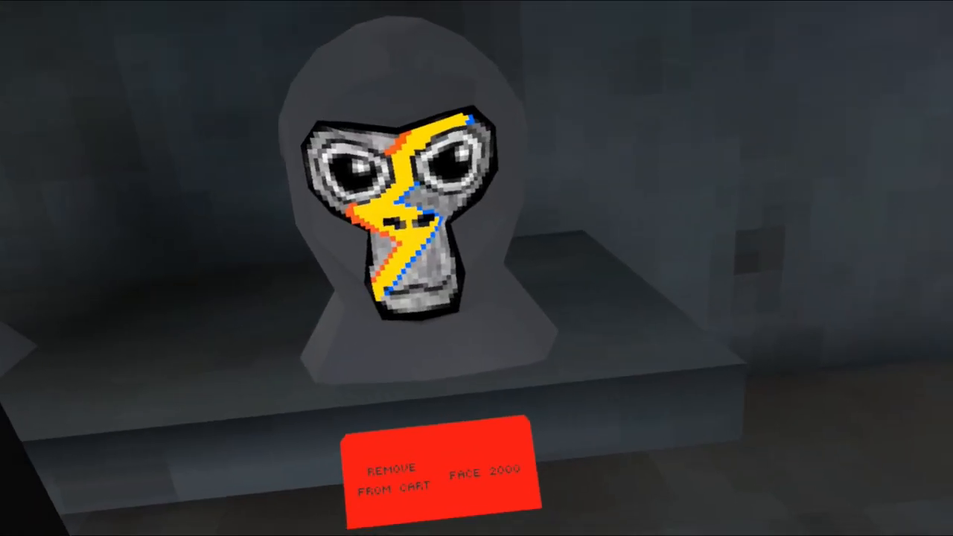